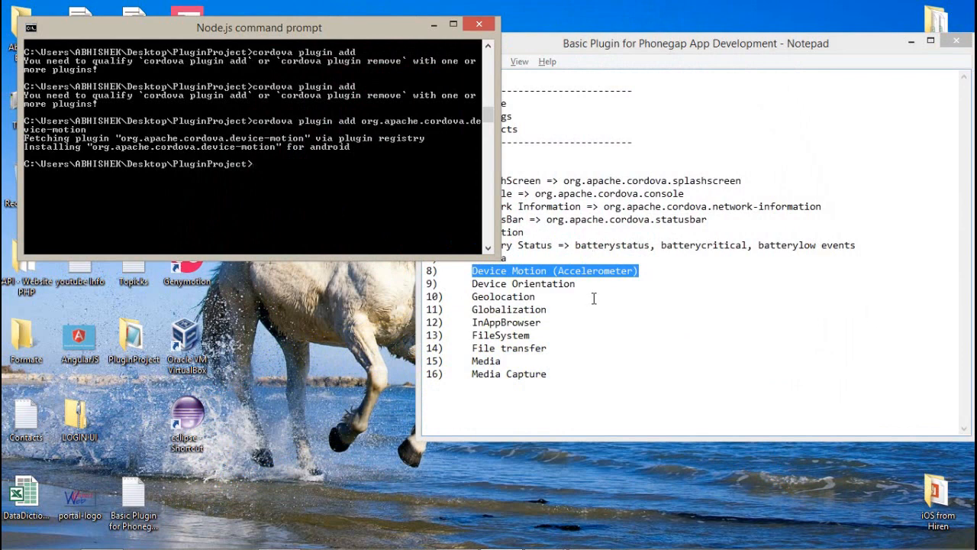
Step: Highlight the Device Motion (Accelerometer) entry in the plugin checklist notes
{"action": "left_click", "coordinate": [694, 43]}
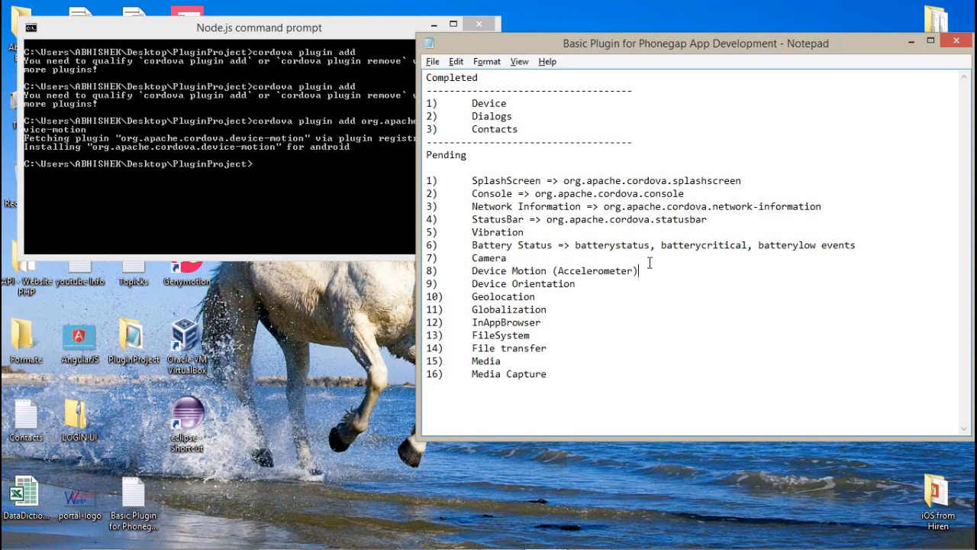
{"action": "triple_click", "coordinate": [534, 271]}
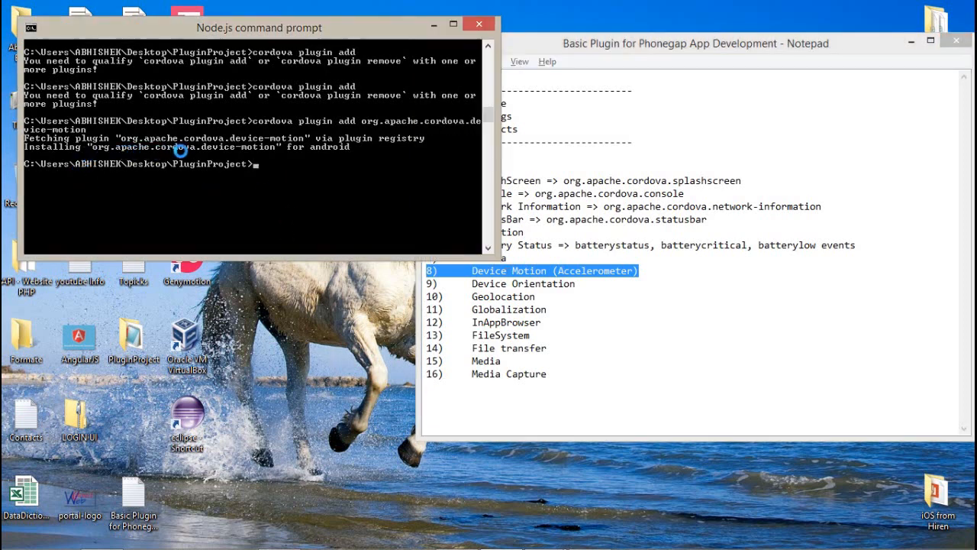
{"action": "mouse_move", "coordinate": [219, 154]}
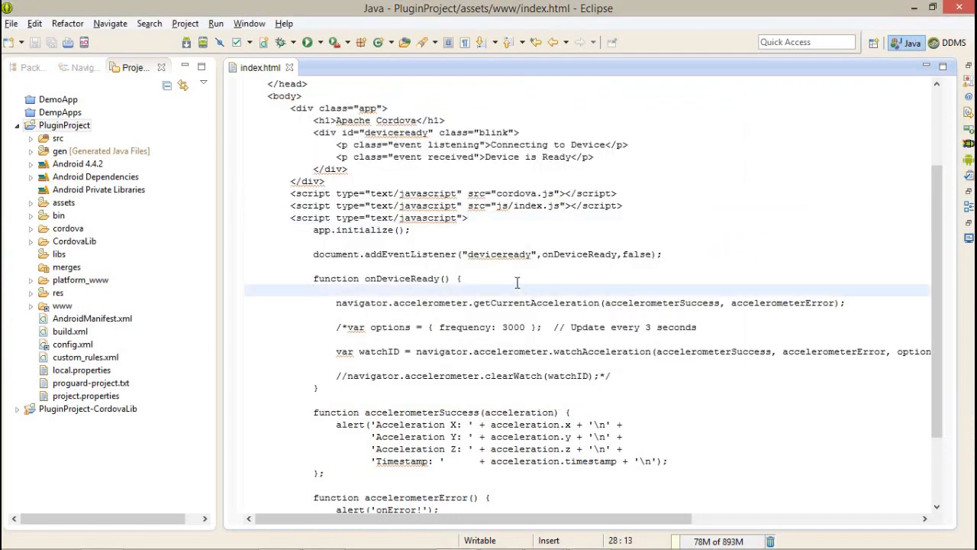
{"action": "double_click", "coordinate": [519, 412]}
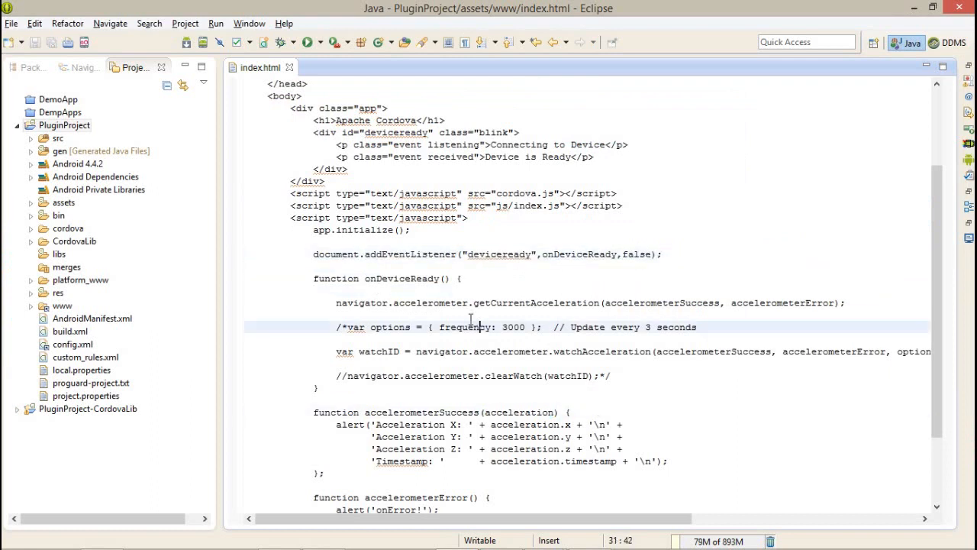
{"action": "mouse_move", "coordinate": [698, 204]}
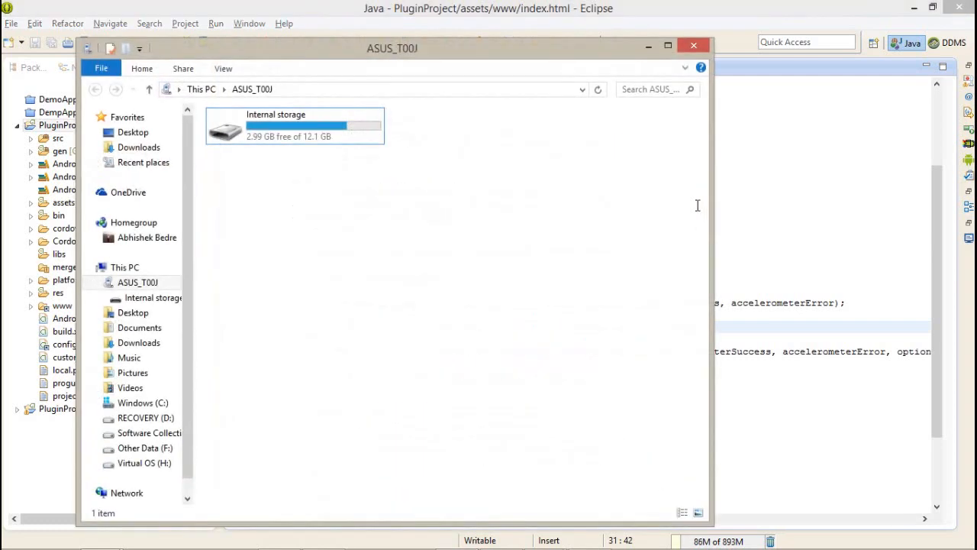
{"action": "mouse_move", "coordinate": [701, 212]}
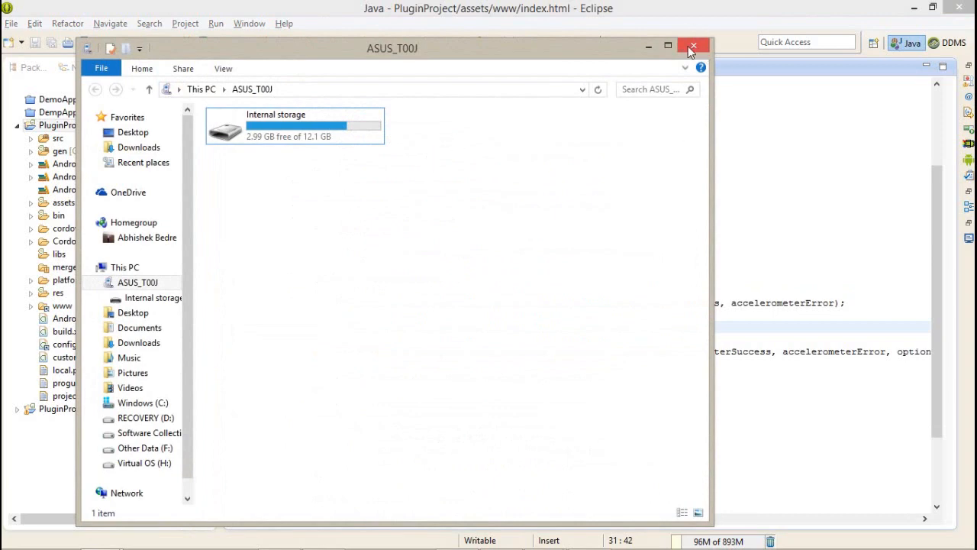
Step: Close the ASUS_T00J storage folder and connect the phone via ASUS PC Link
{"action": "left_click", "coordinate": [693, 48]}
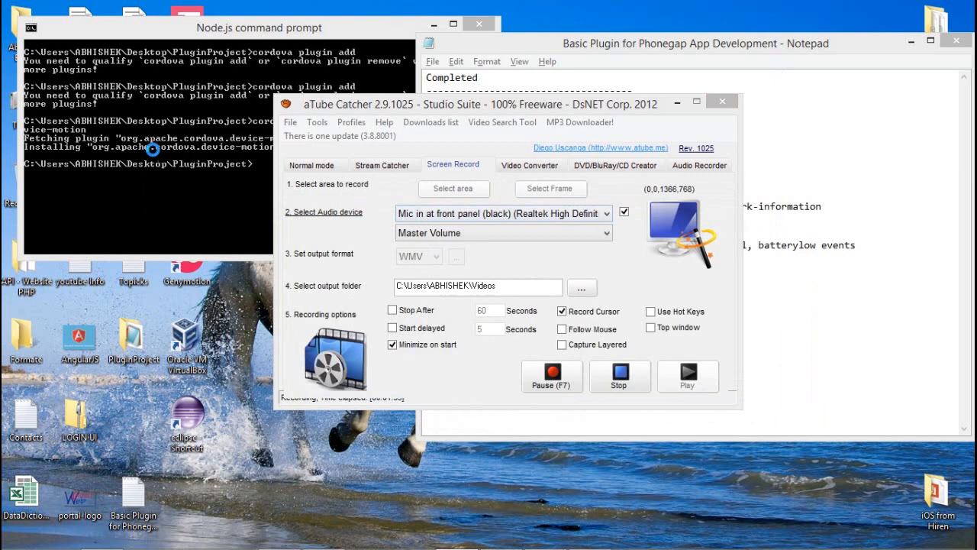
{"action": "left_click", "coordinate": [259, 28]}
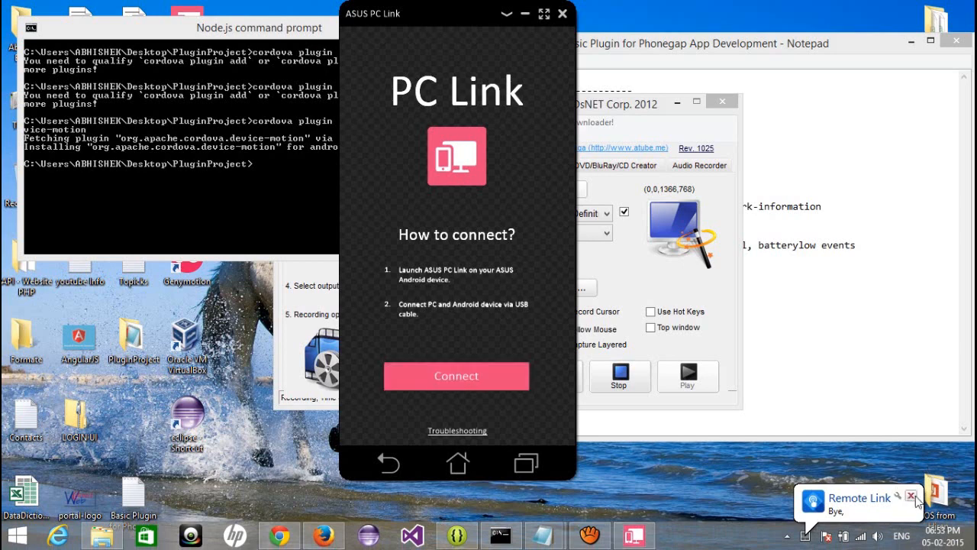
{"action": "left_click", "coordinate": [456, 375]}
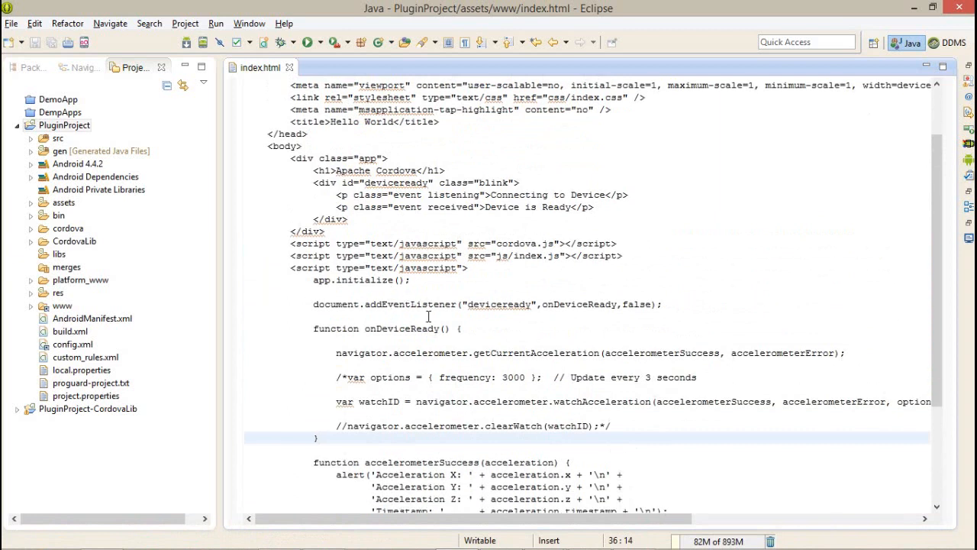
{"action": "double_click", "coordinate": [363, 353]}
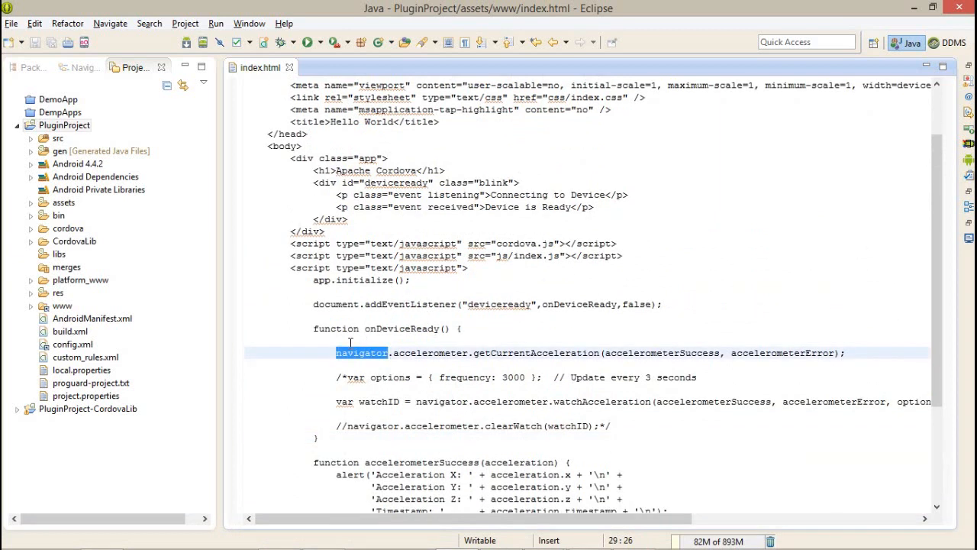
{"action": "double_click", "coordinate": [536, 353]}
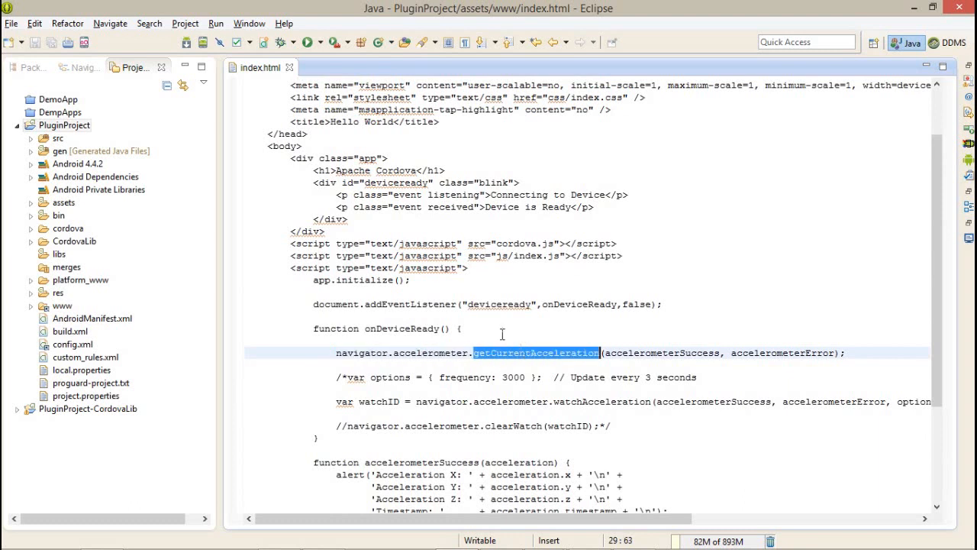
{"action": "mouse_move", "coordinate": [475, 321]}
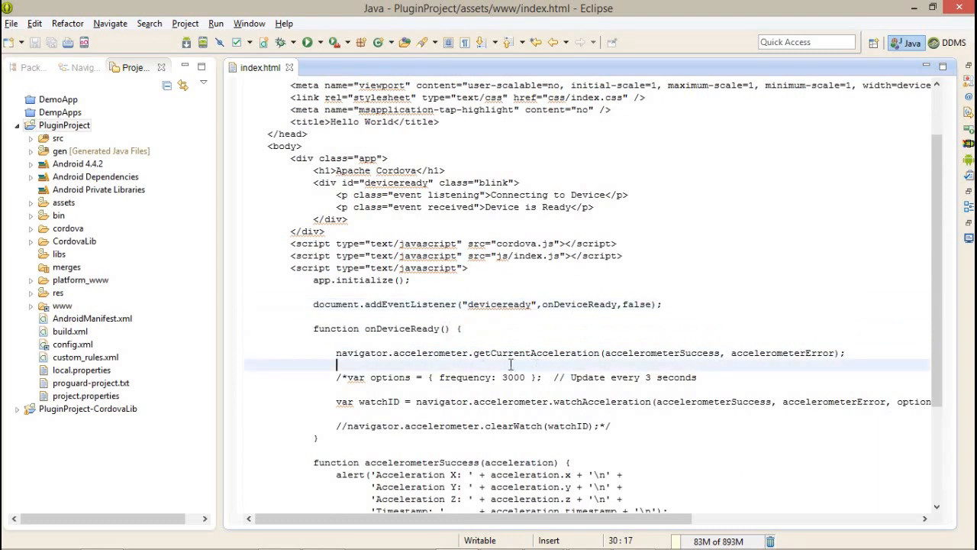
{"action": "double_click", "coordinate": [537, 353]}
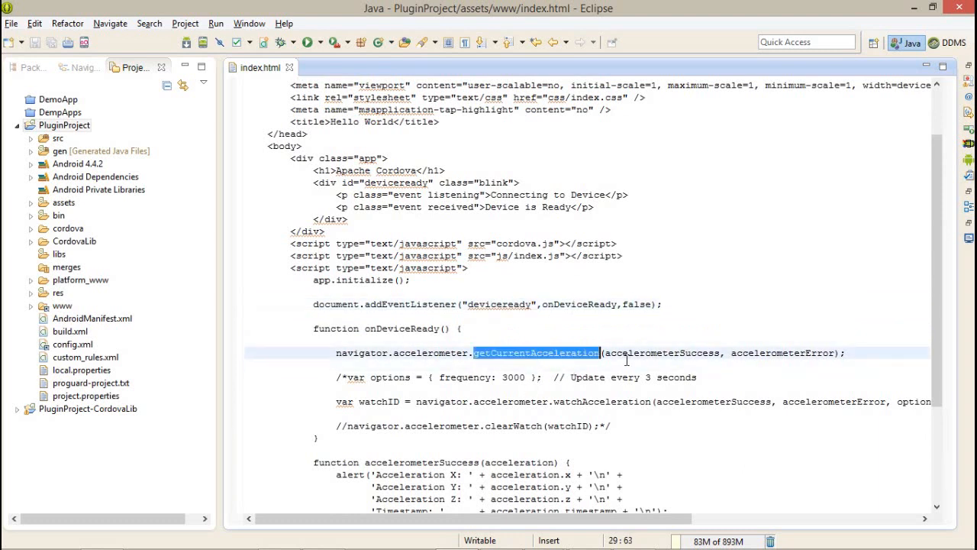
{"action": "double_click", "coordinate": [662, 353]}
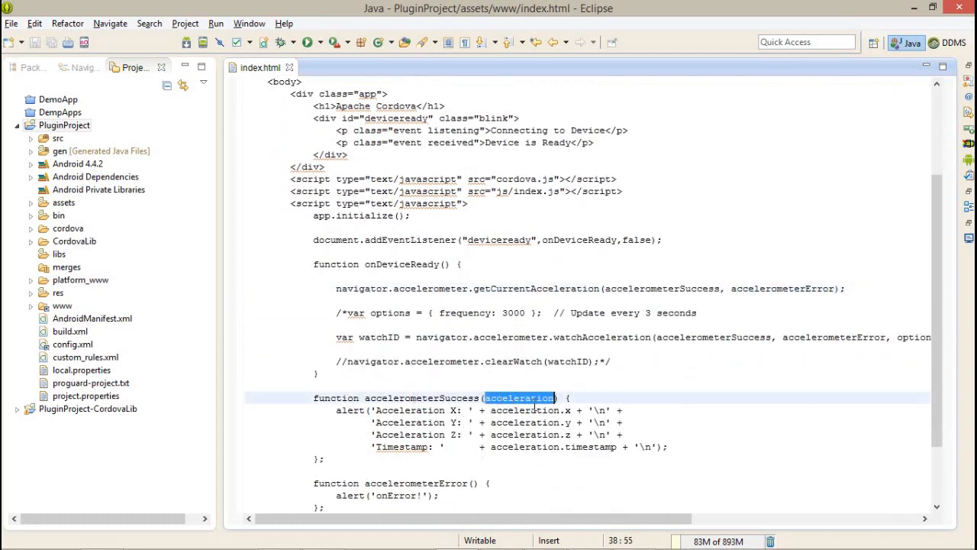
{"action": "scroll", "scroll_direction": "down", "scroll_amount": 3}
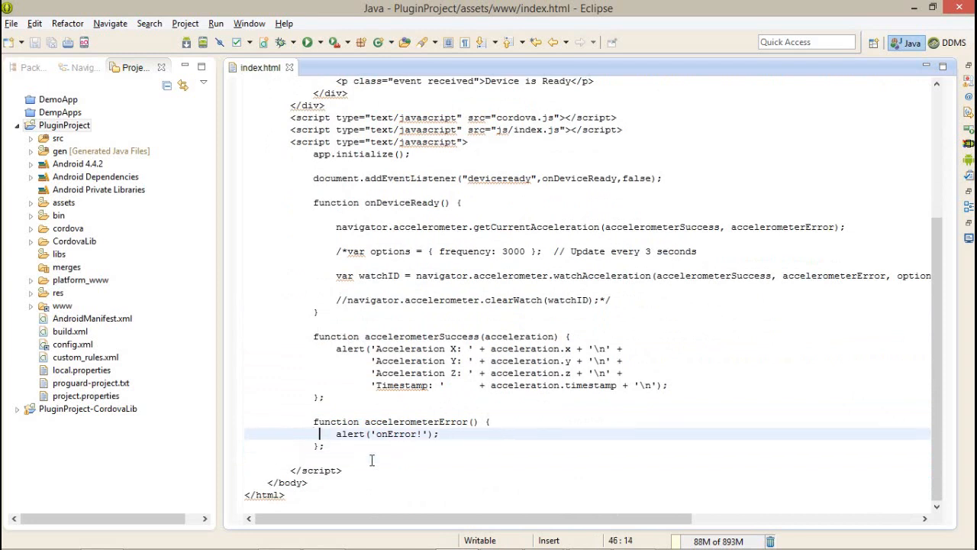
{"action": "left_click_drag", "start_coordinate": [336, 433], "coordinate": [439, 433]}
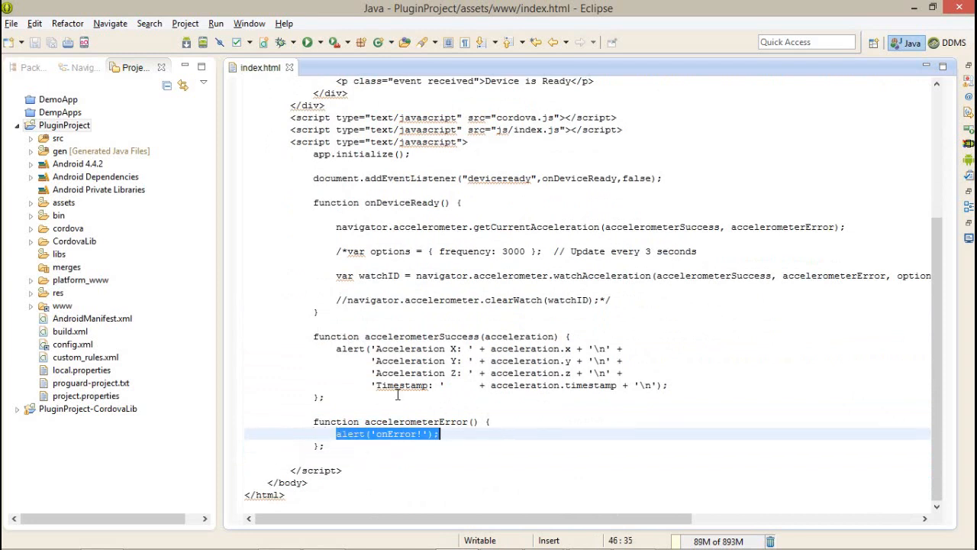
{"action": "left_click", "coordinate": [673, 226]}
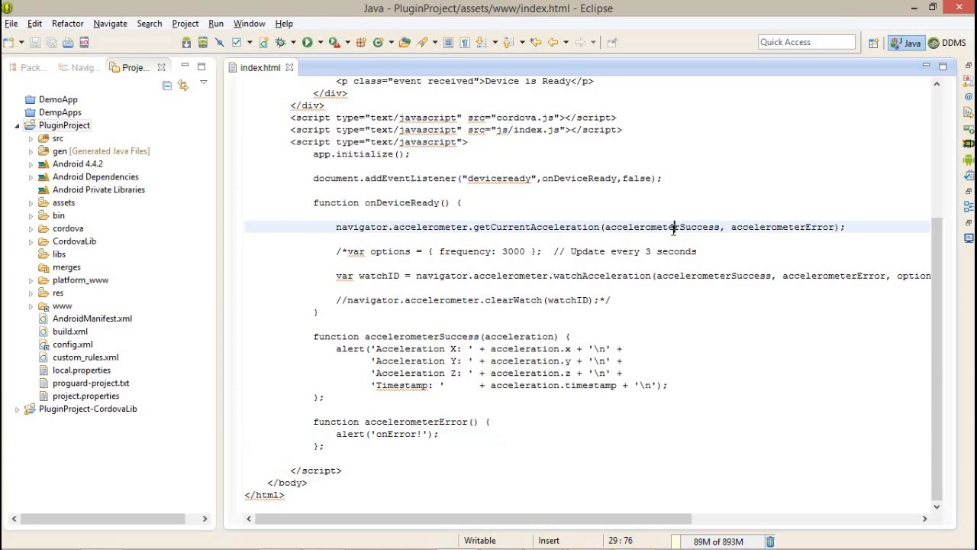
{"action": "double_click", "coordinate": [410, 348]}
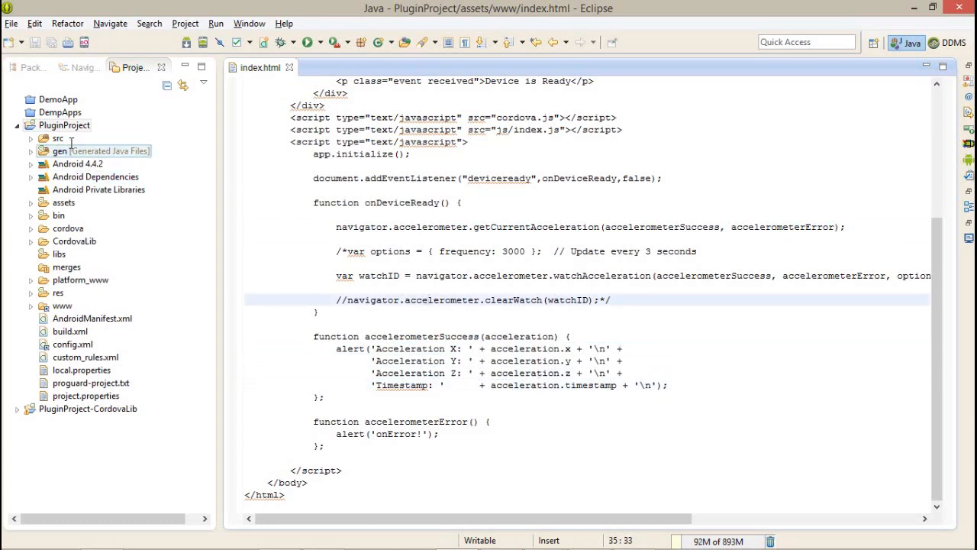
Step: Run PluginProject as an Android Application from its context menu
{"action": "right_click", "coordinate": [65, 125]}
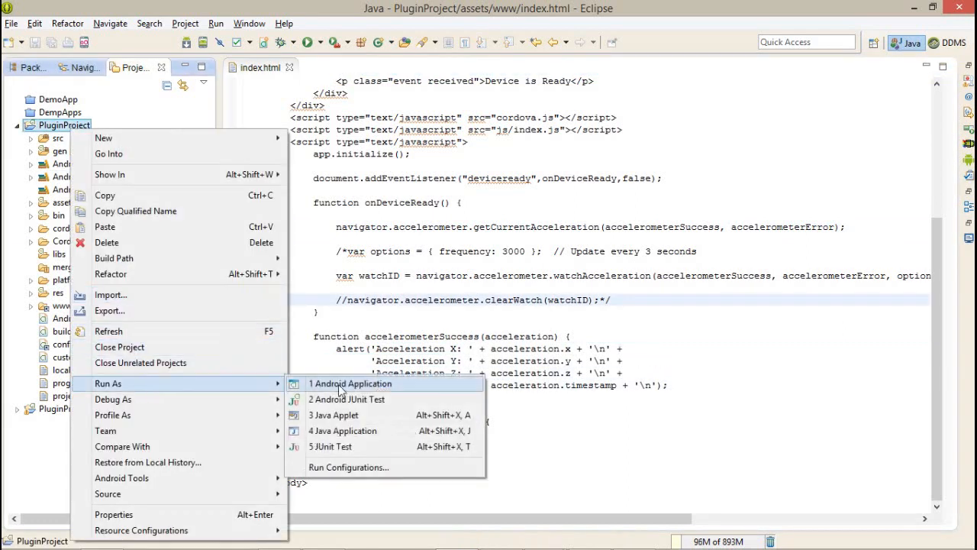
{"action": "left_click", "coordinate": [351, 383]}
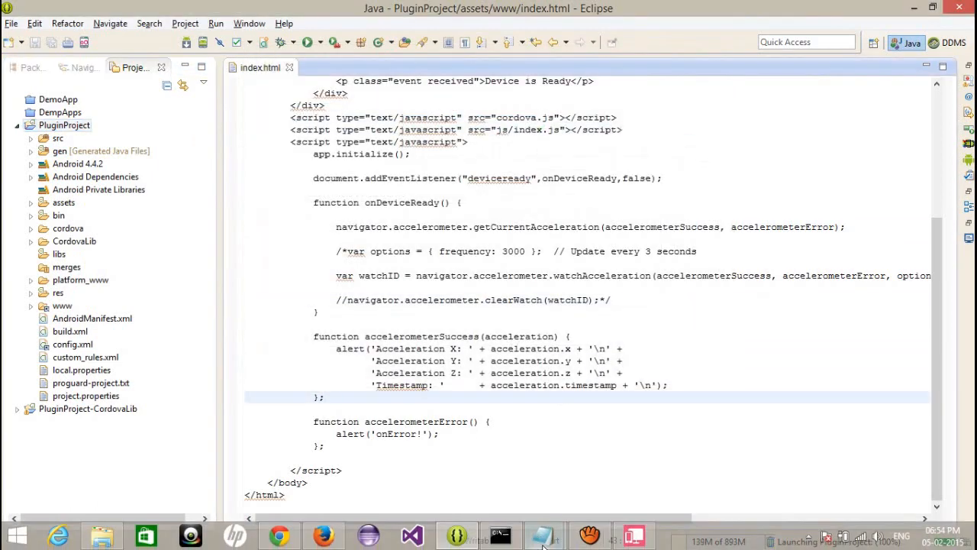
Step: Bring up the mirrored phone in ASUS PC Link and dismiss the acceleration X/Y/Z alert
{"action": "left_click", "coordinate": [544, 534]}
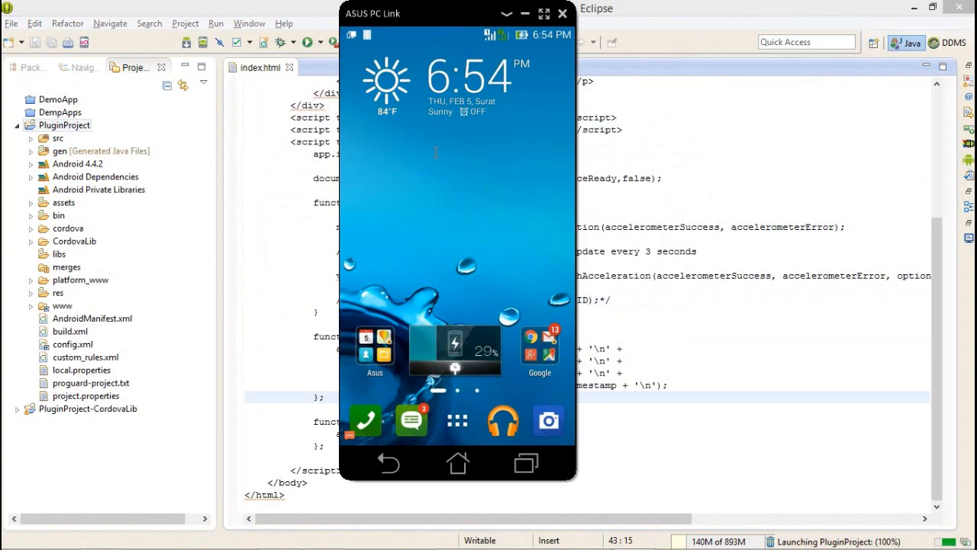
{"action": "left_click", "coordinate": [794, 68]}
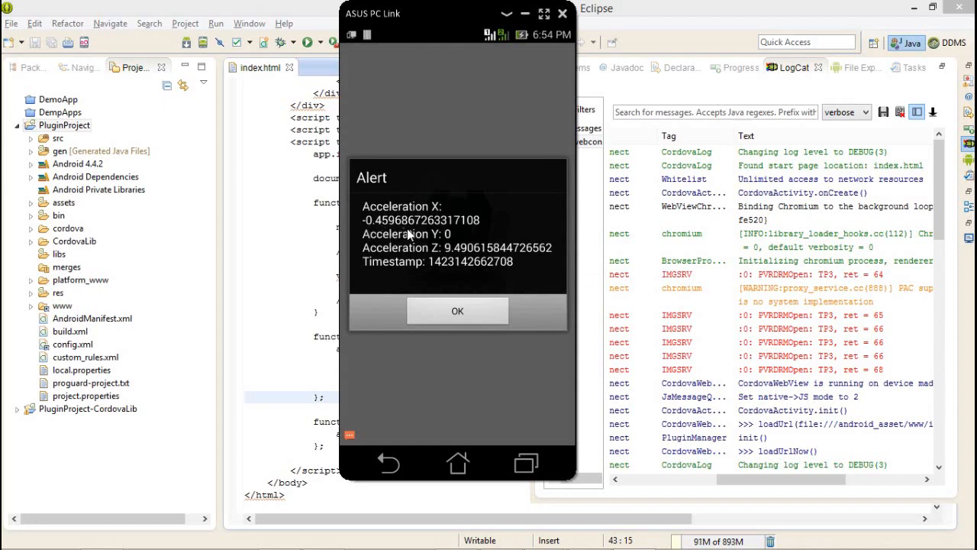
{"action": "left_click", "coordinate": [457, 310]}
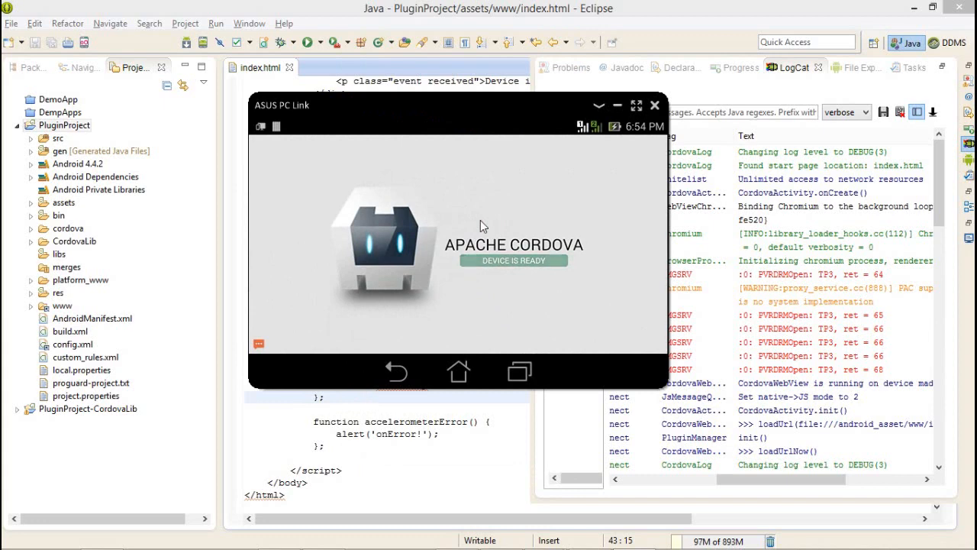
{"action": "mouse_move", "coordinate": [429, 167]}
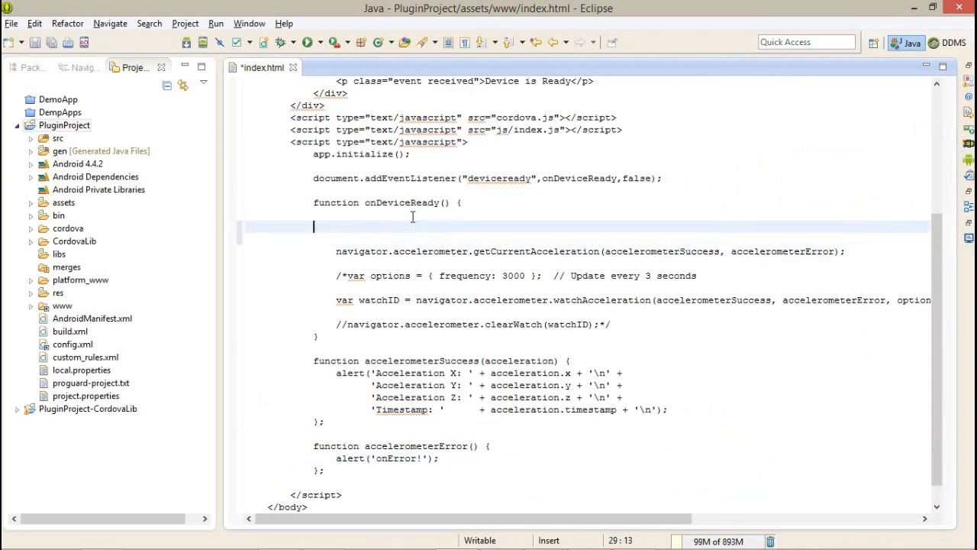
Step: Write setInterval(function() on a new line above the getCurrentAcceleration call
{"action": "type", "text": "set"}
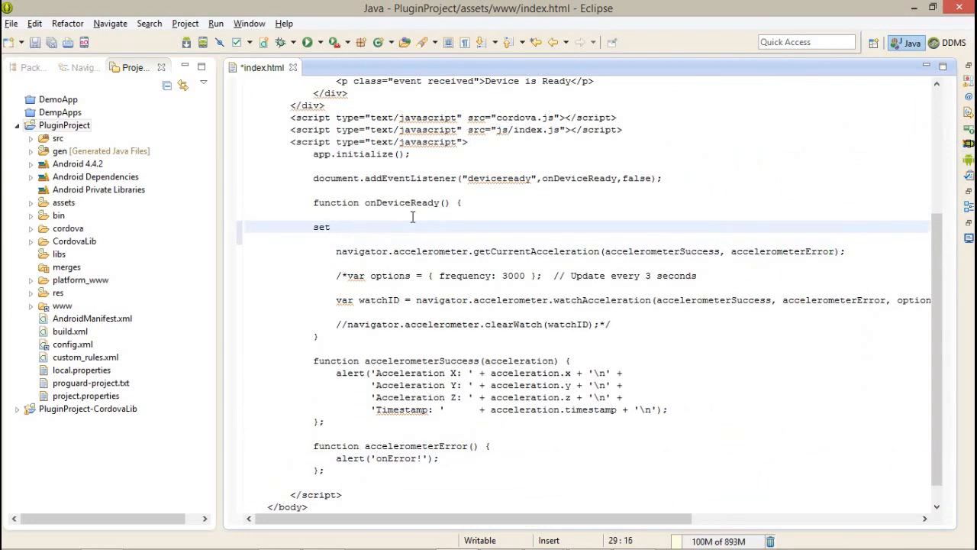
{"action": "type", "text": "Interval"}
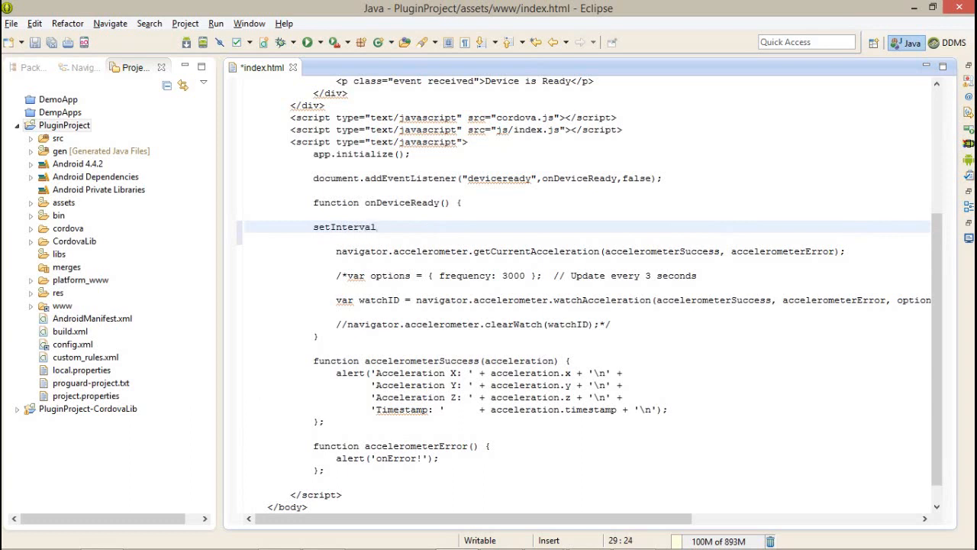
{"action": "type", "text": "(function"}
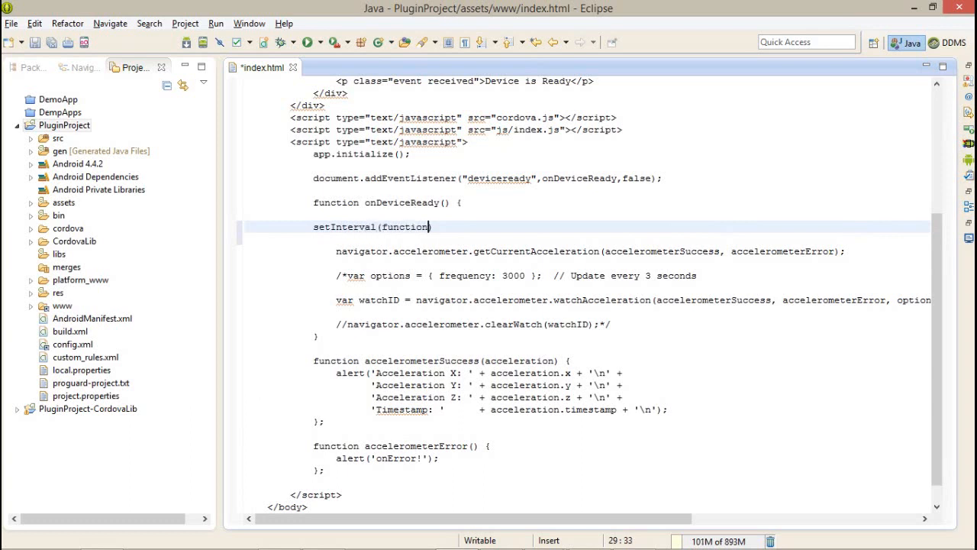
{"action": "type", "text": "(){"}
{"action": "type", "text": "},2000);"}
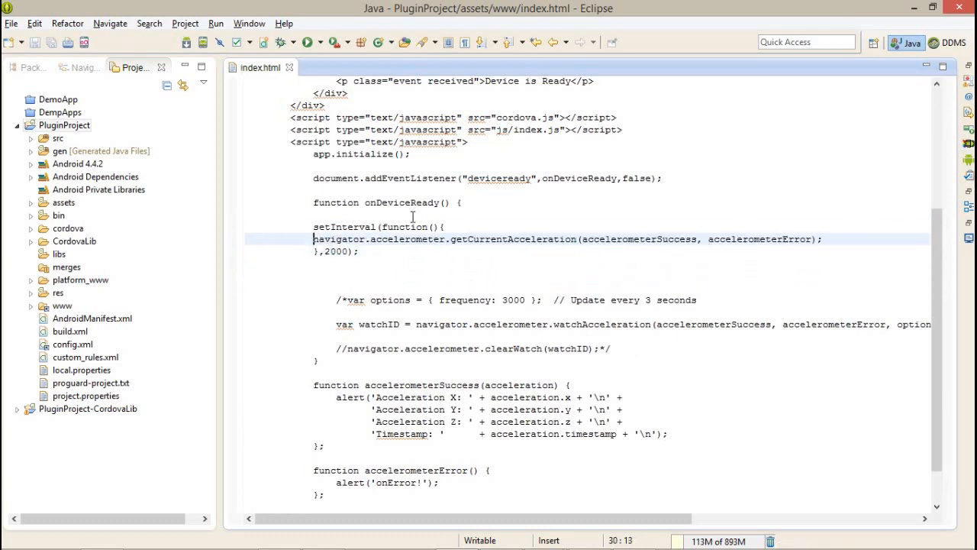
Step: Start running PluginProject as an Android app to reach the Android Device Chooser
{"action": "right_click", "coordinate": [65, 124]}
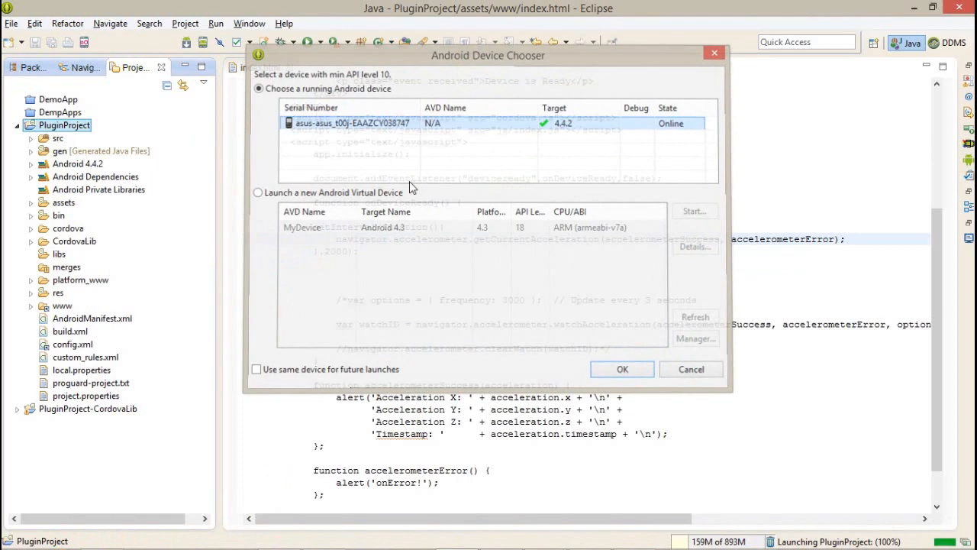
Step: Confirm launch on the ASUS phone and dismiss each repeating acceleration X/Y/Z alert
{"action": "left_click", "coordinate": [621, 368]}
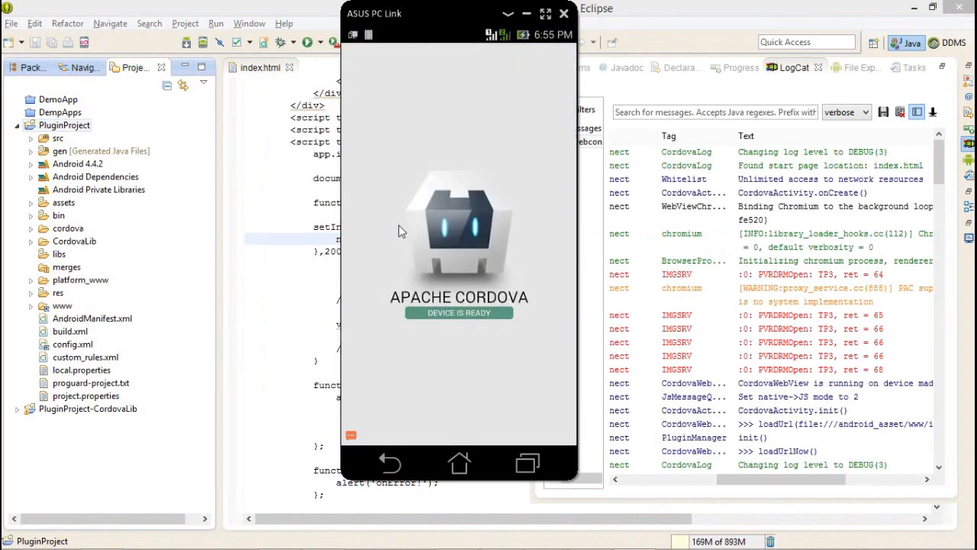
{"action": "mouse_move", "coordinate": [424, 268]}
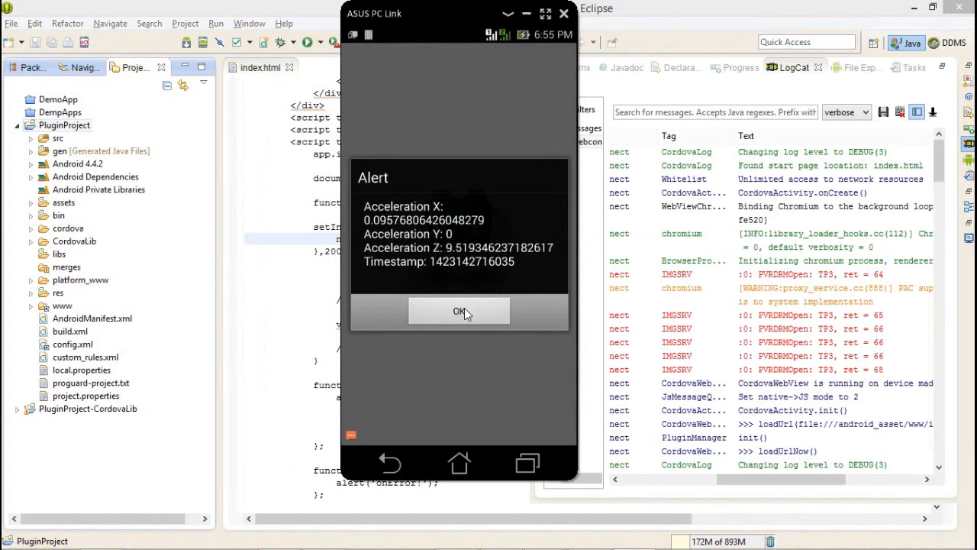
{"action": "left_click", "coordinate": [459, 312]}
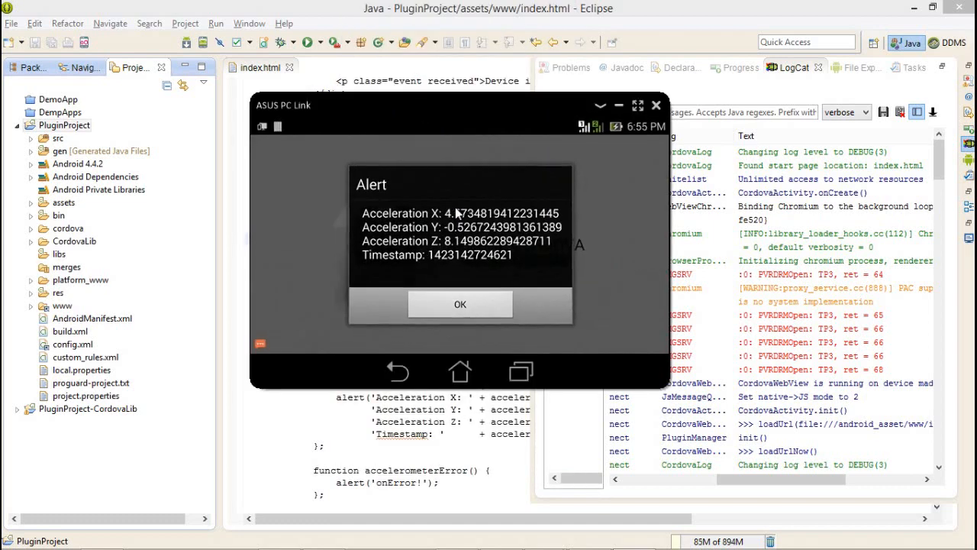
{"action": "mouse_move", "coordinate": [434, 185]}
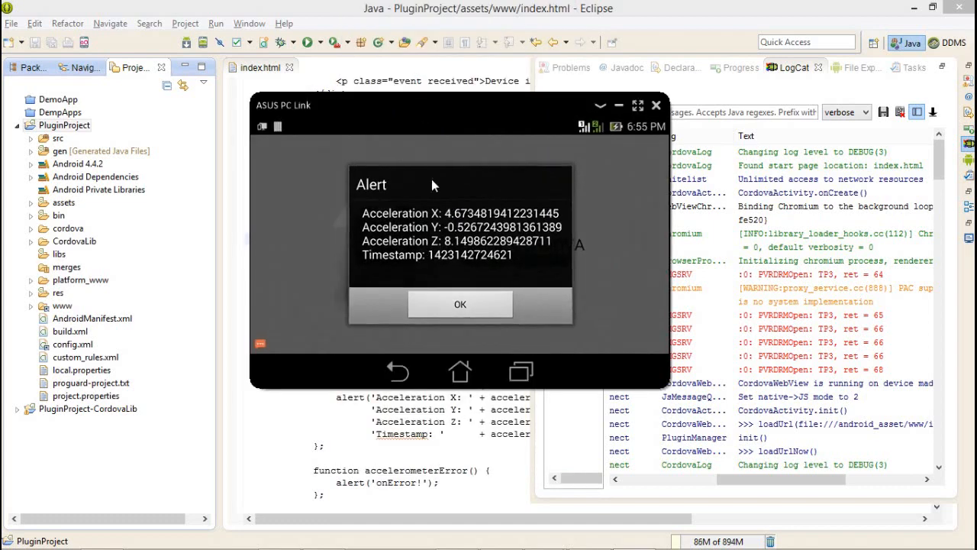
{"action": "left_click", "coordinate": [460, 304]}
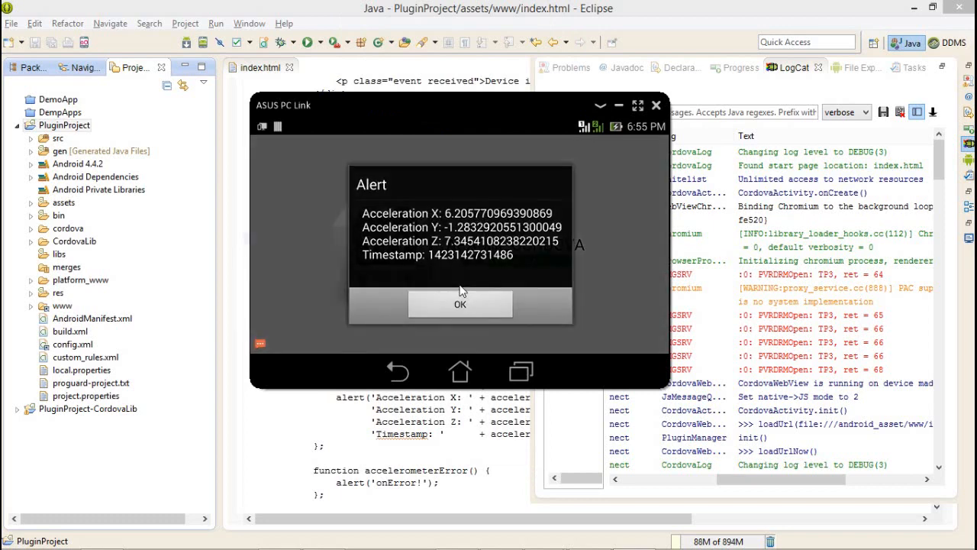
{"action": "left_click", "coordinate": [460, 304]}
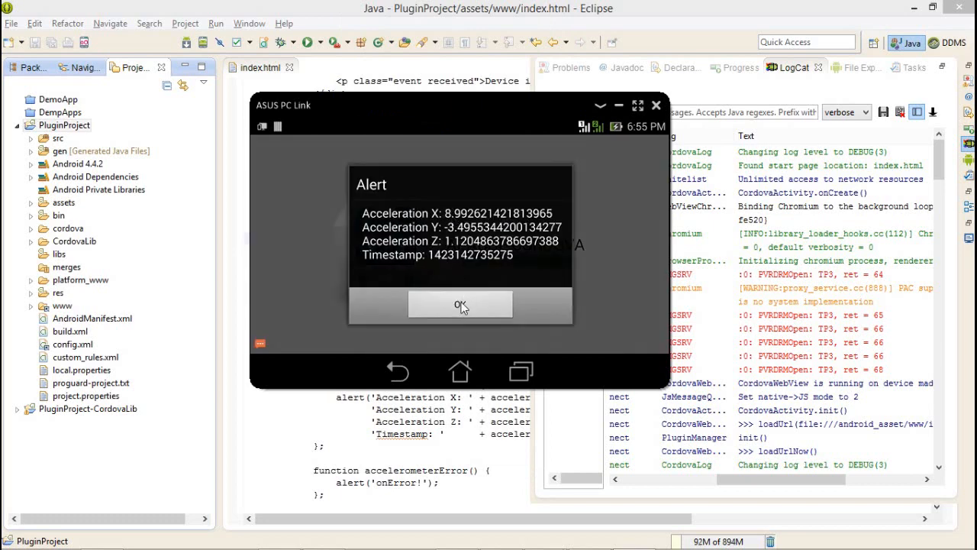
{"action": "left_click", "coordinate": [460, 305]}
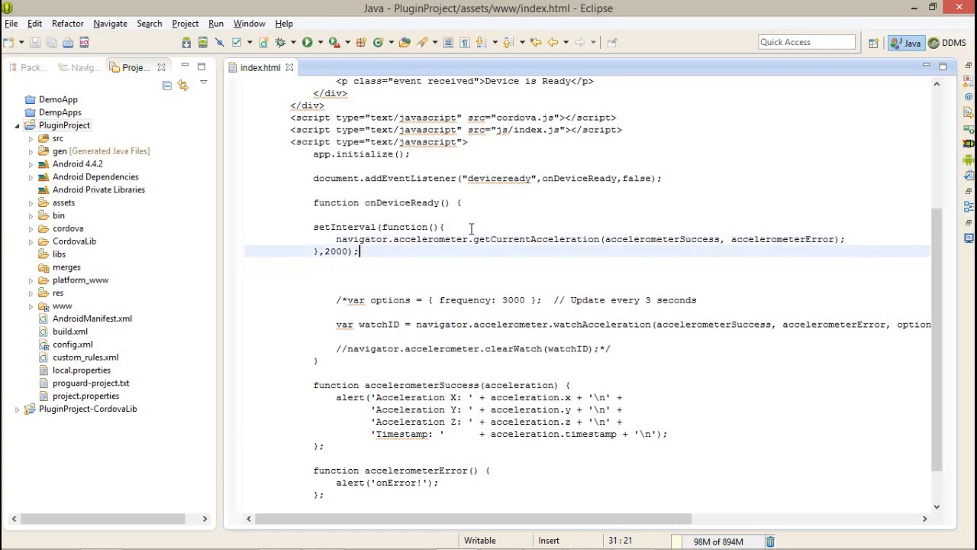
Step: Comment out the setInterval block with /* and uncomment the watchAcceleration options line
{"action": "type", "text": "/*"}
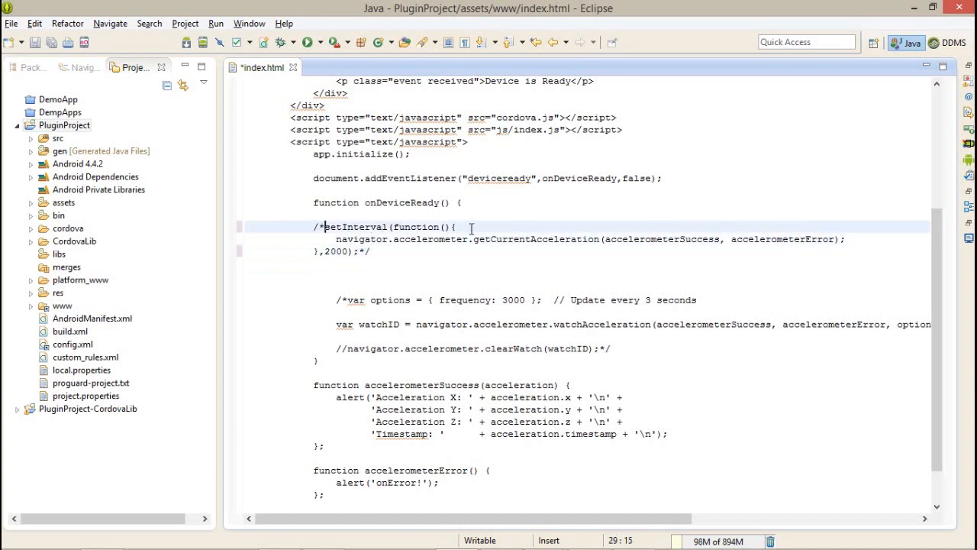
{"action": "left_click", "coordinate": [367, 324]}
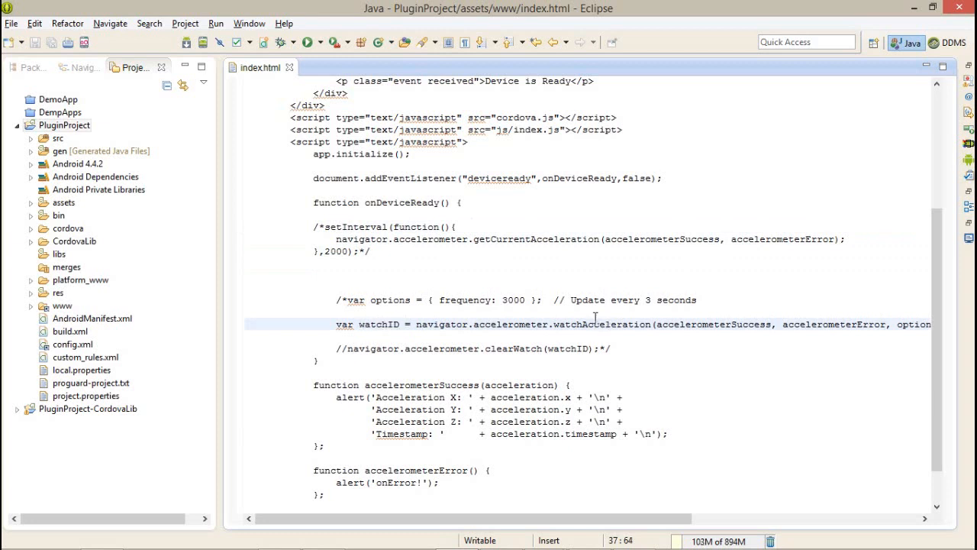
{"action": "double_click", "coordinate": [602, 324]}
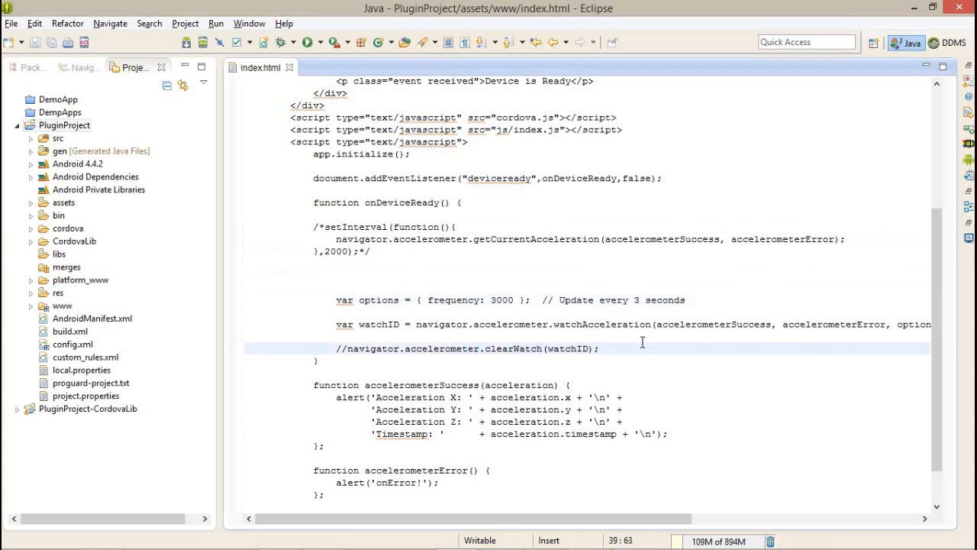
Step: Remove the closing comment after clearWatch, keeping the 3000 ms frequency, ready to rerun
{"action": "left_click", "coordinate": [497, 300]}
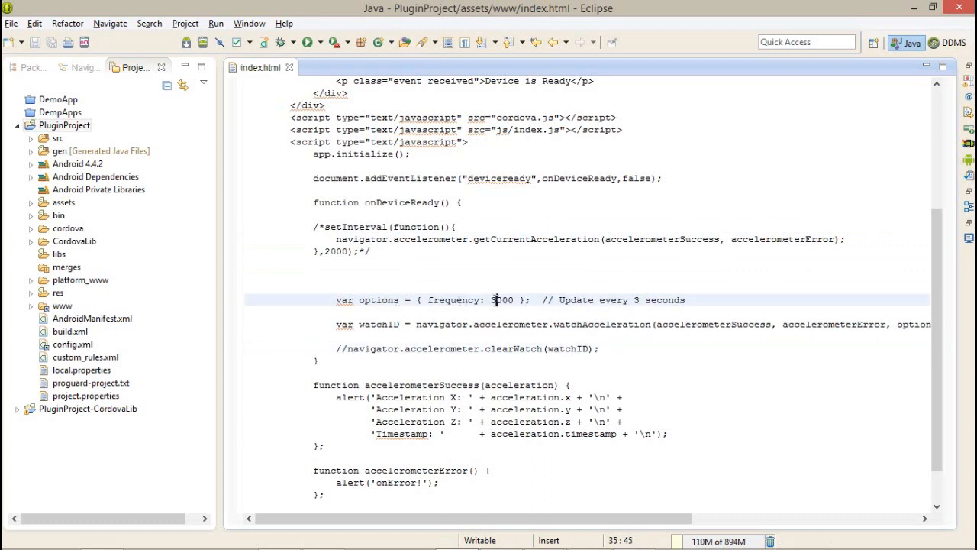
{"action": "double_click", "coordinate": [502, 299]}
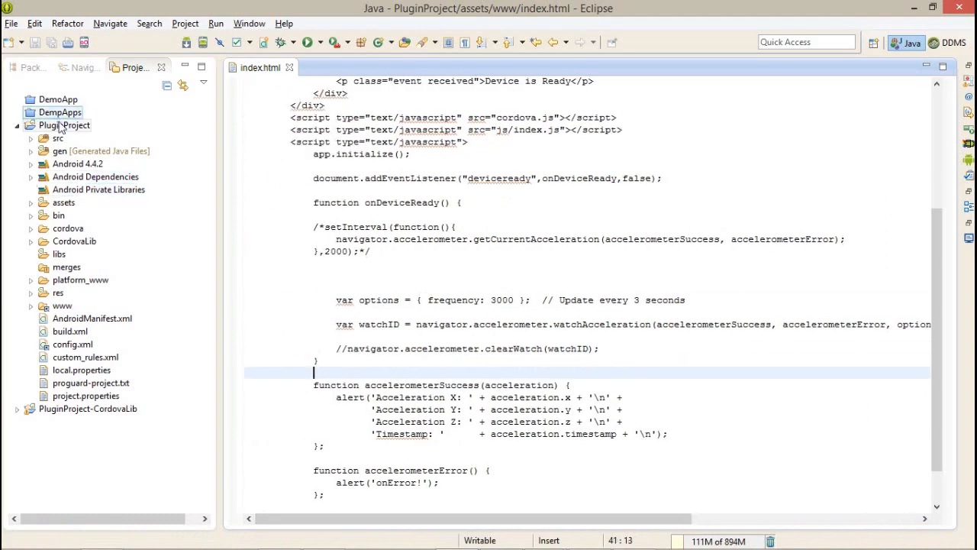
{"action": "right_click", "coordinate": [64, 124]}
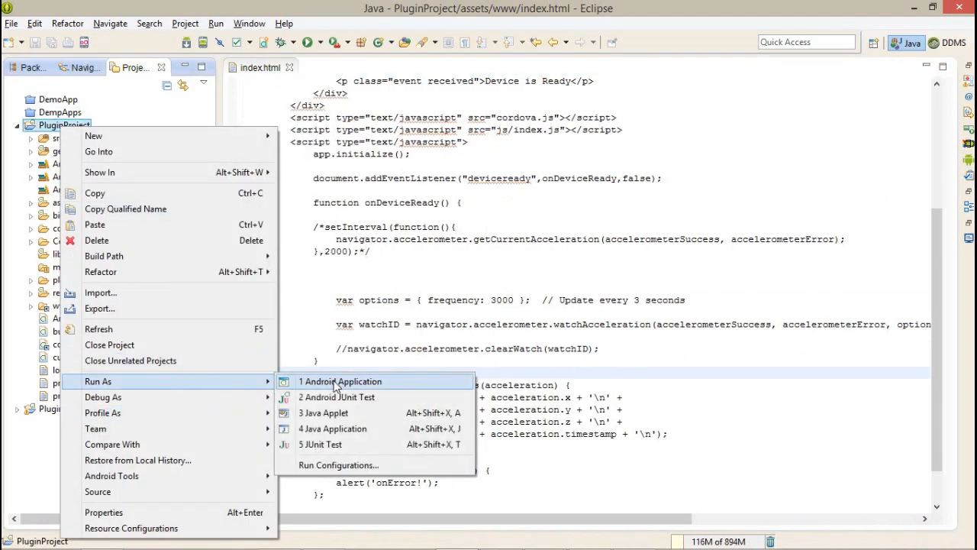
Step: Relaunch PluginProject as an Android Application on the connected asus device
{"action": "left_click", "coordinate": [339, 381]}
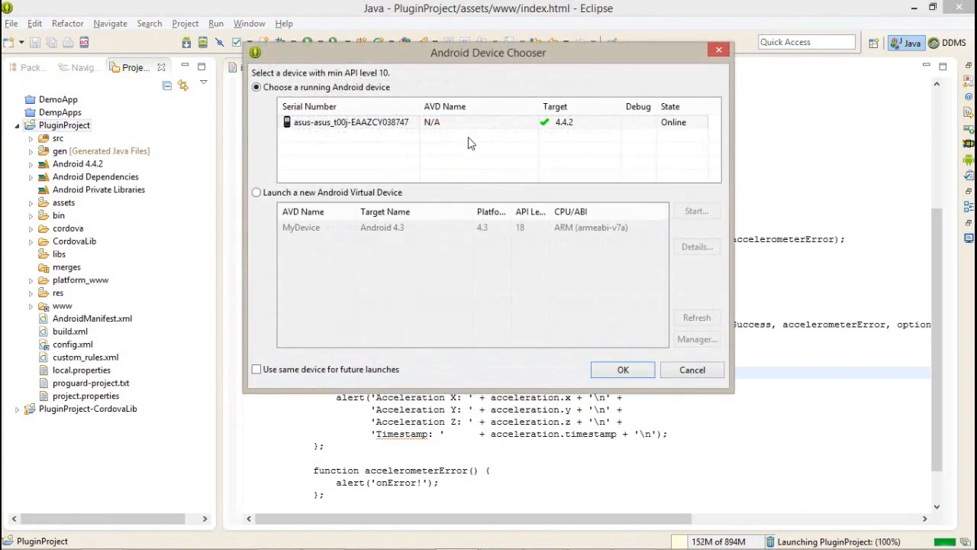
{"action": "left_click", "coordinate": [352, 123]}
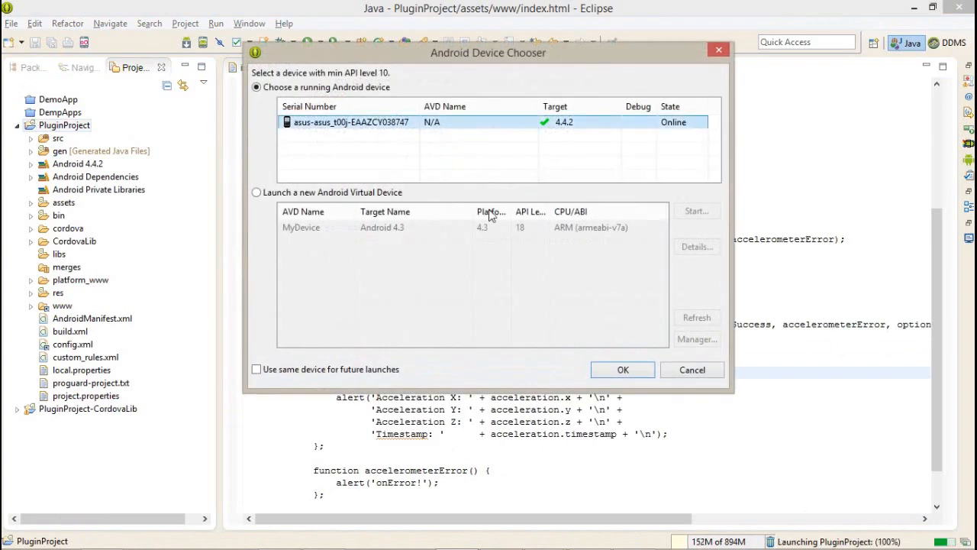
{"action": "left_click", "coordinate": [622, 370]}
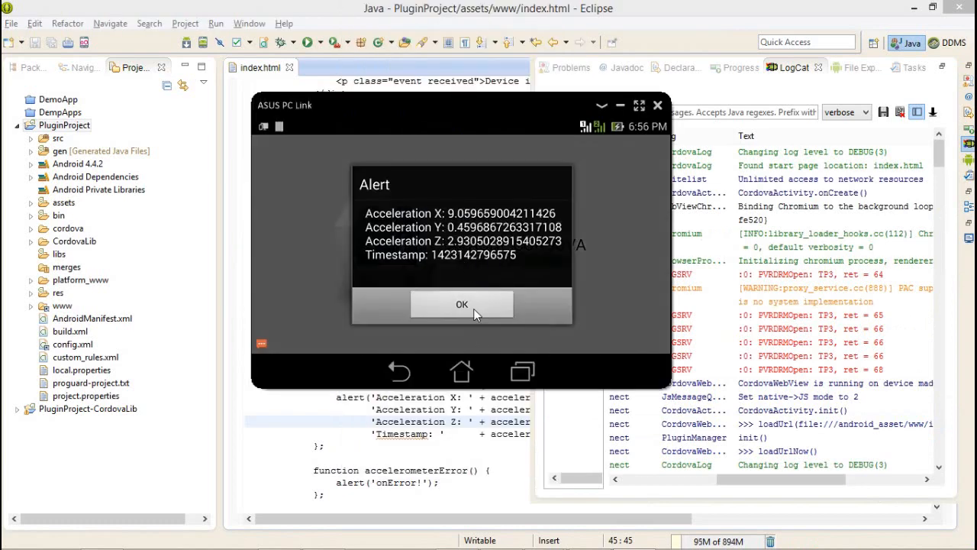
Step: Dismiss the successive acceleration X/Y/Z alerts from watchAcceleration on the phone
{"action": "left_click", "coordinate": [461, 304]}
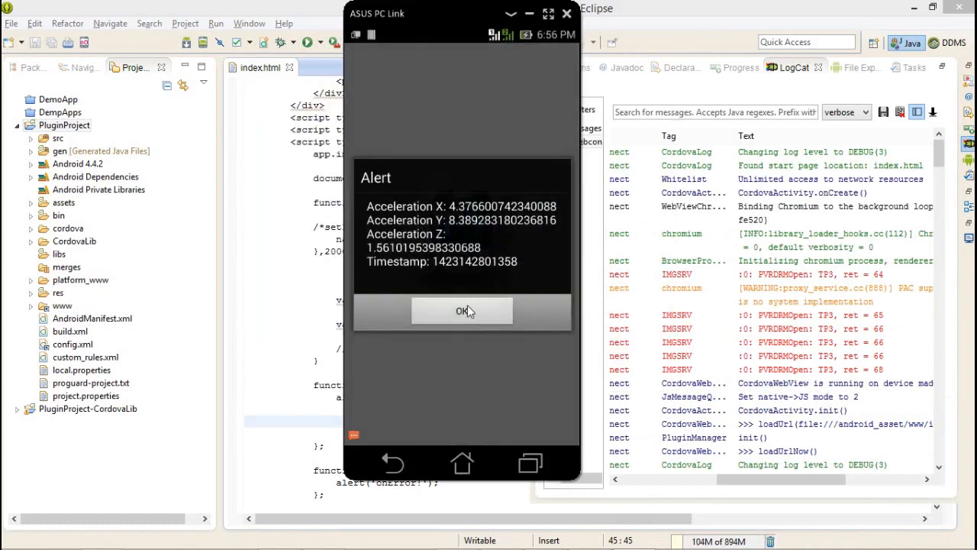
{"action": "mouse_move", "coordinate": [472, 324]}
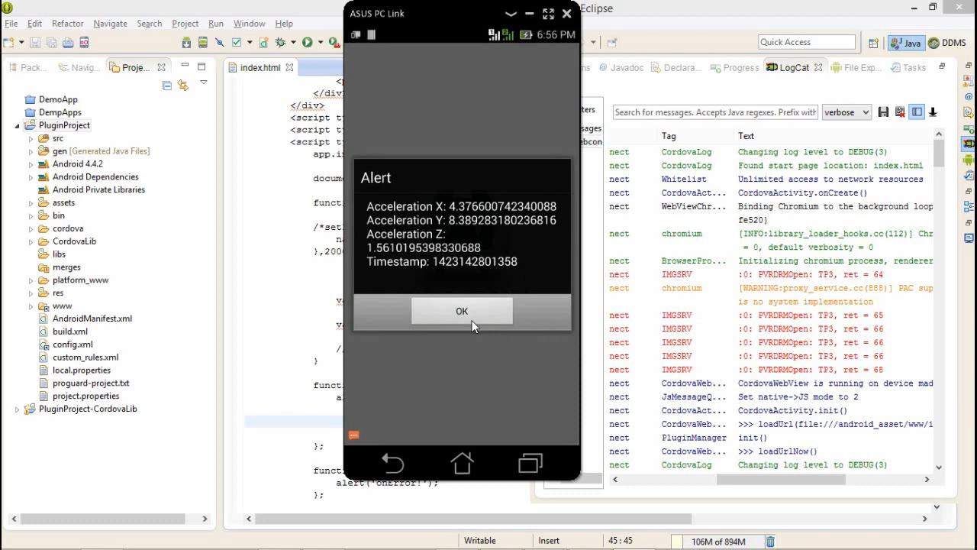
{"action": "left_click", "coordinate": [462, 311]}
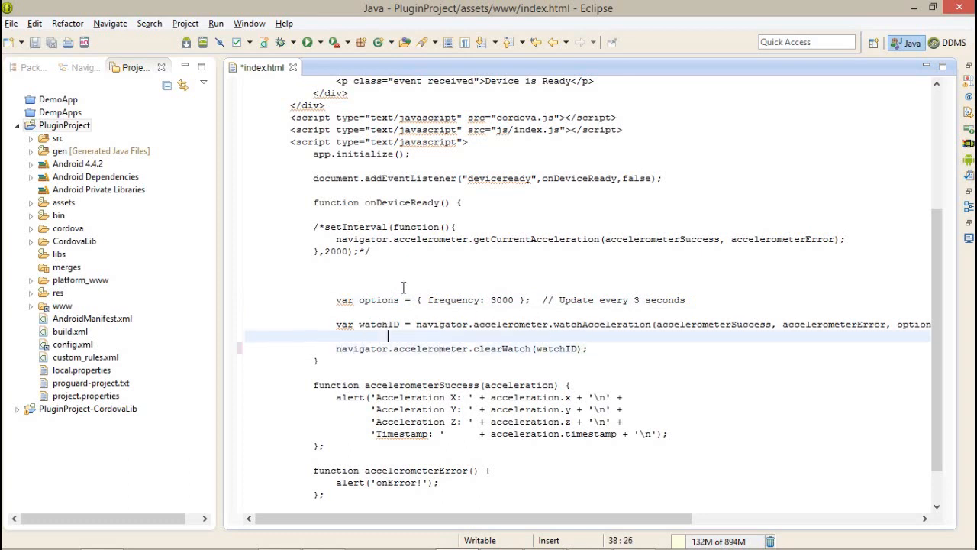
Step: Uncomment navigator.accelerometer.clearWatch(watchID) and highlight the watchID variable
{"action": "double_click", "coordinate": [375, 324]}
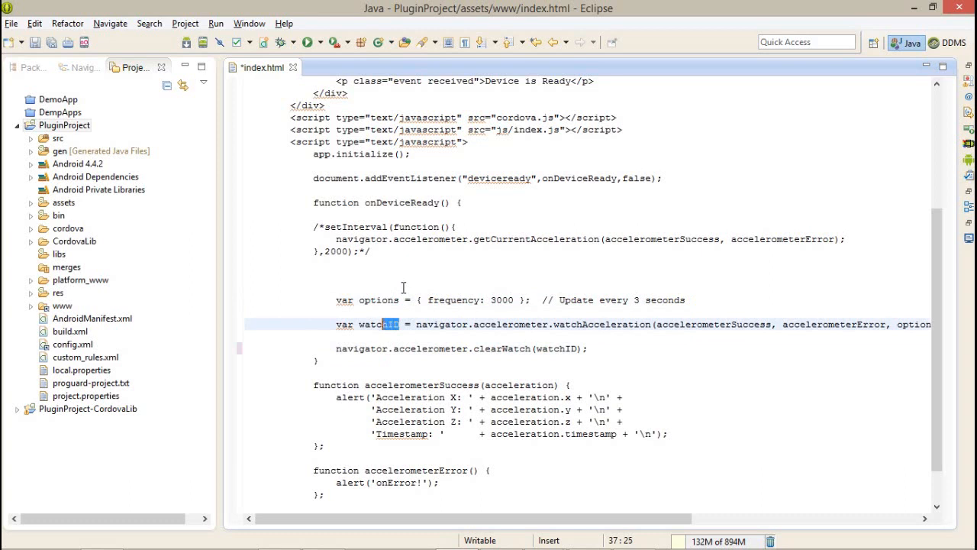
{"action": "double_click", "coordinate": [378, 324]}
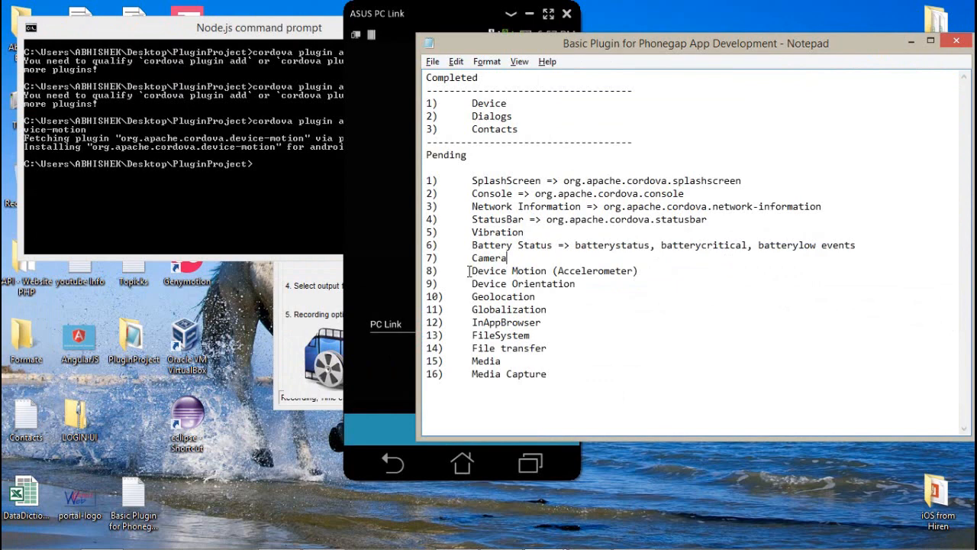
Step: Mark the Device Motion (Accelerometer) checklist entry, then switch to the Firefox browser
{"action": "double_click", "coordinate": [553, 270]}
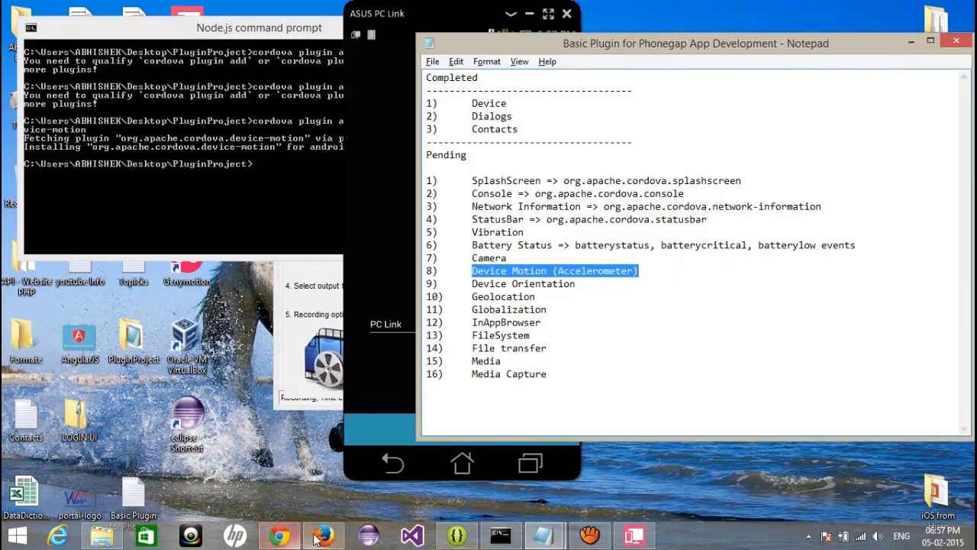
{"action": "left_click", "coordinate": [279, 535]}
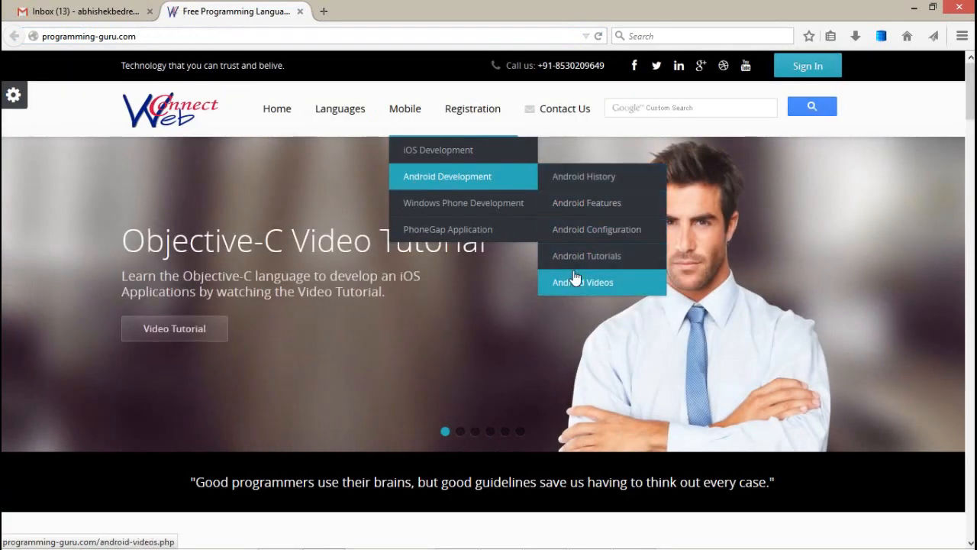
{"action": "mouse_move", "coordinate": [438, 150]}
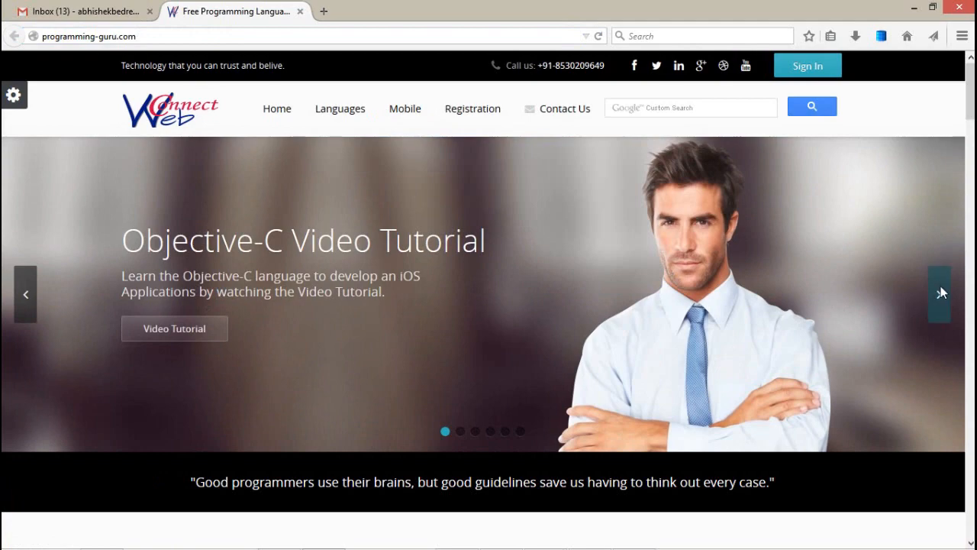
Step: Advance the homepage slideshow twice to reach the Swift Programming Language Tutorial slide
{"action": "left_click", "coordinate": [939, 294]}
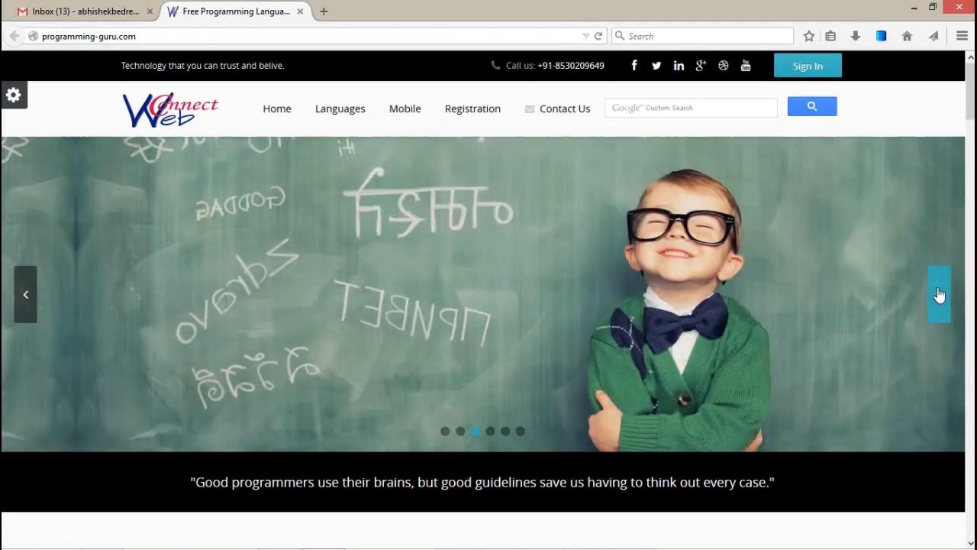
{"action": "left_click", "coordinate": [939, 294]}
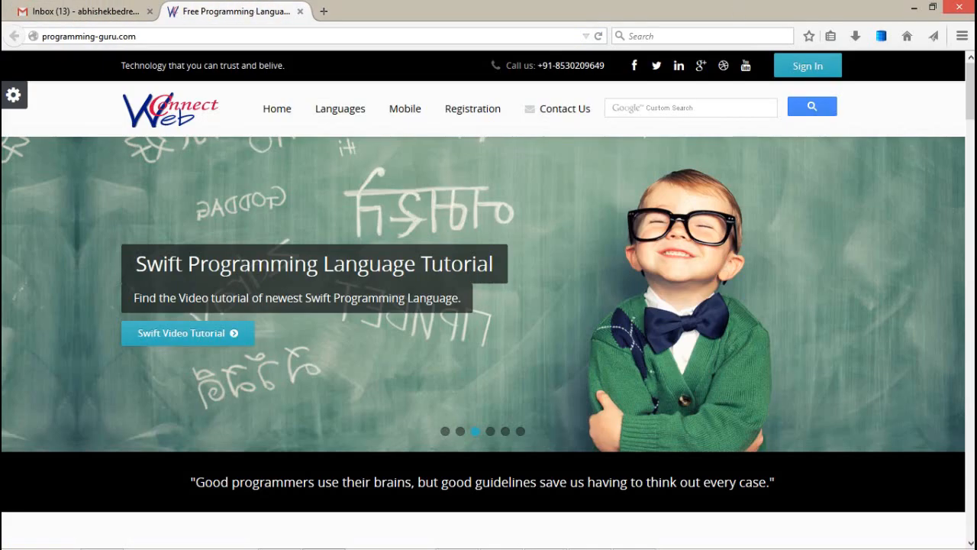